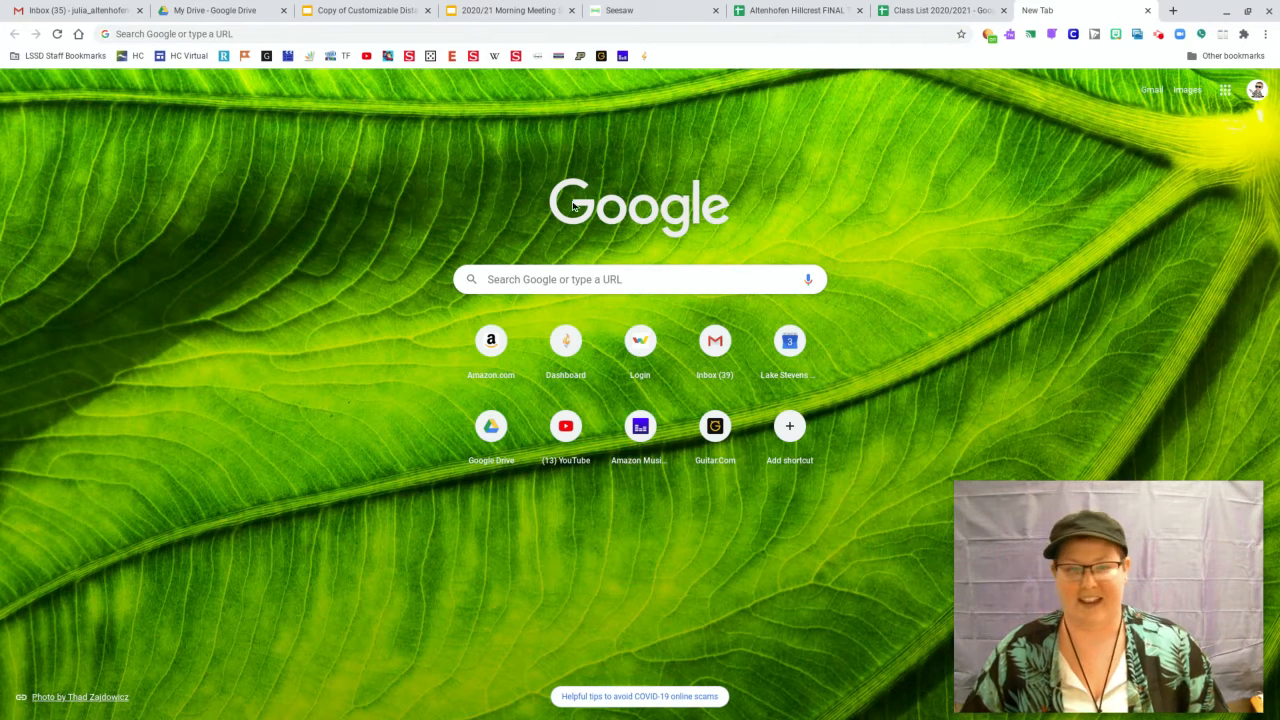
{"action": "mouse_move", "coordinate": [408, 164]}
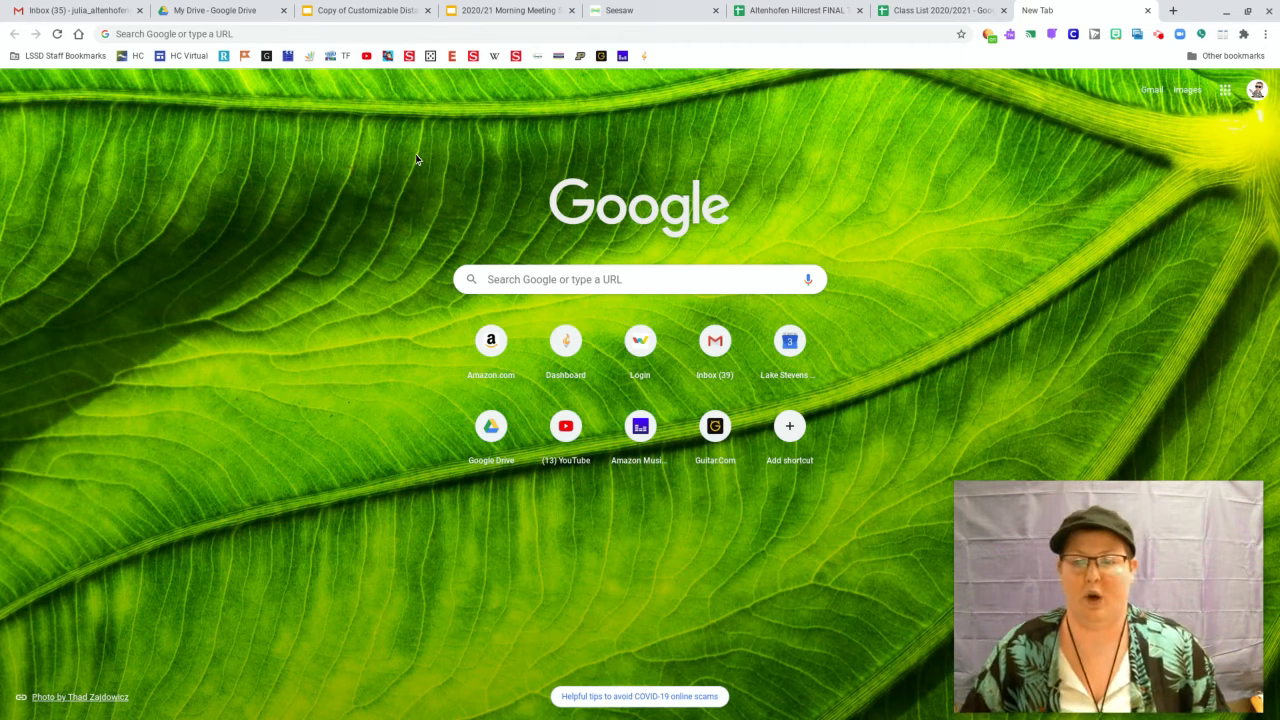
{"action": "mouse_move", "coordinate": [348, 150]}
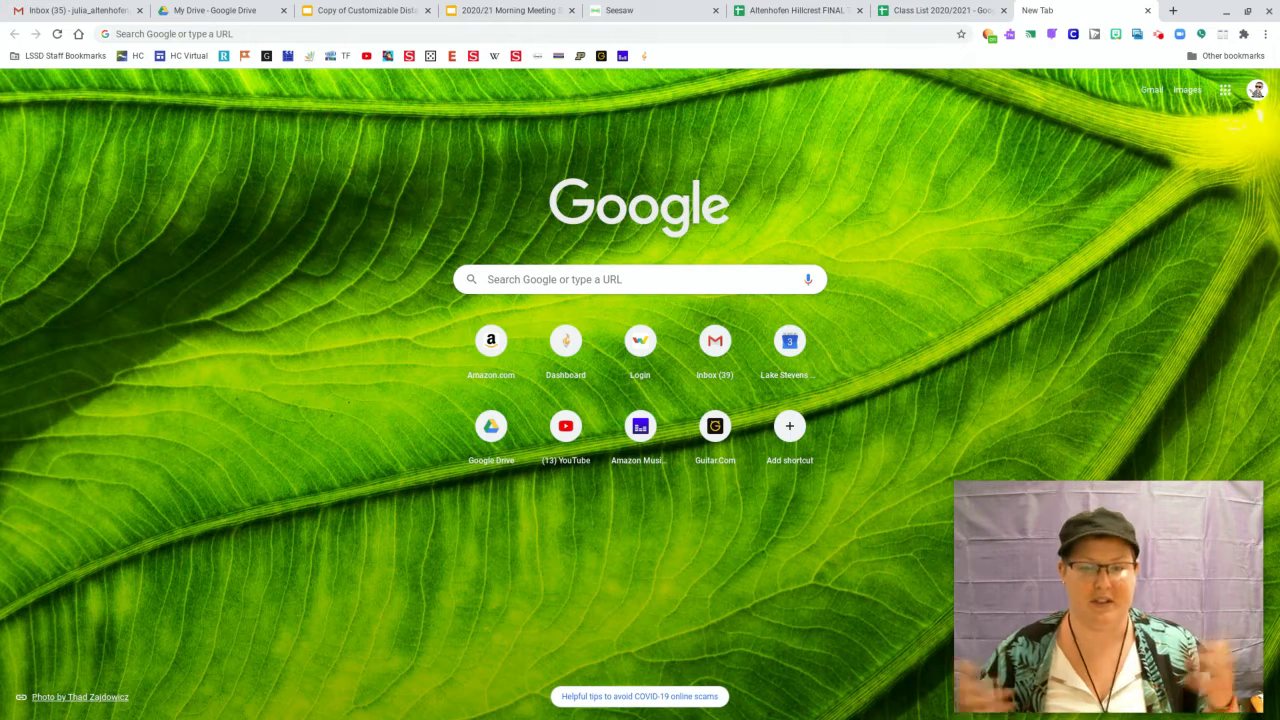
{"action": "mouse_move", "coordinate": [410, 168]}
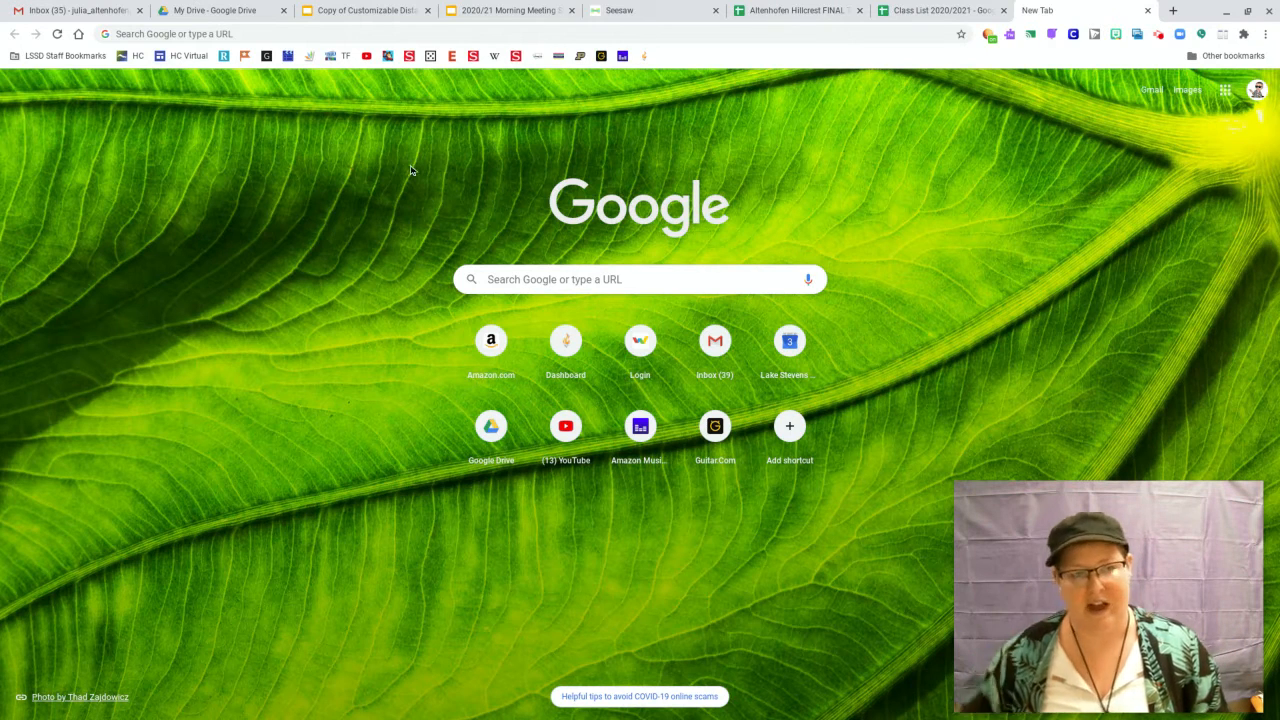
{"action": "mouse_move", "coordinate": [524, 88]}
{"action": "type", "text": "10 minute timer"}
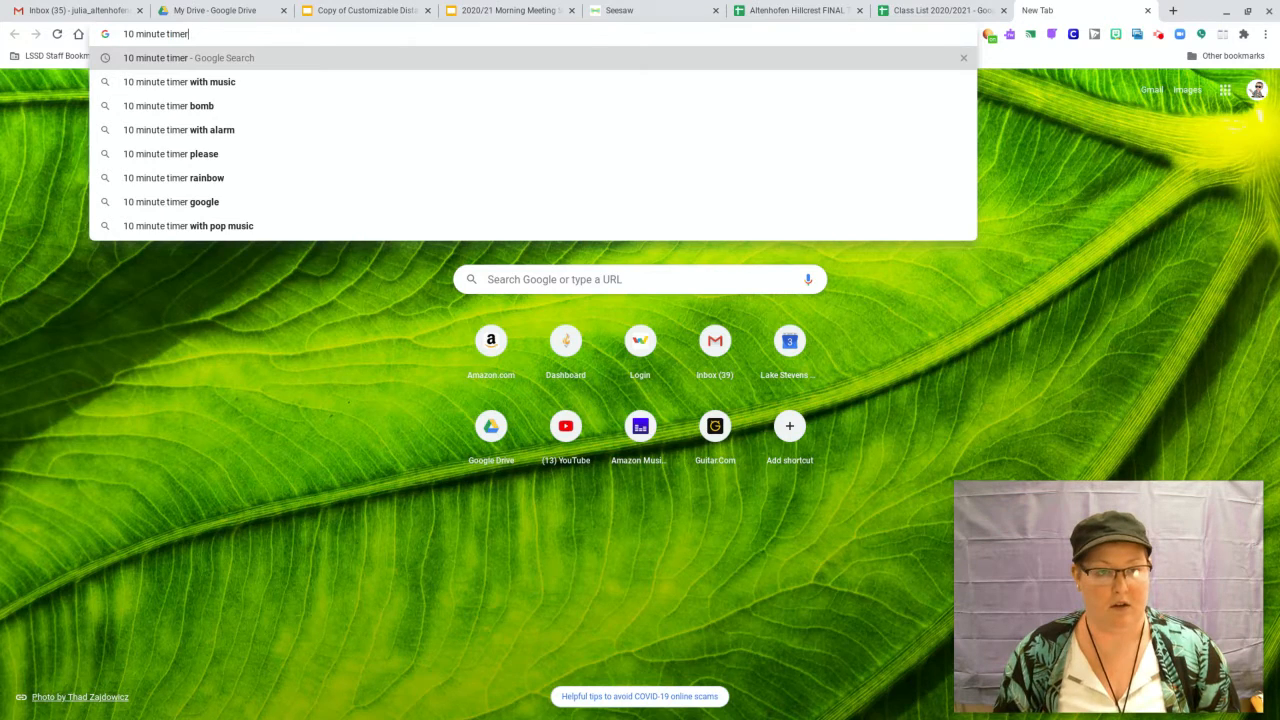
Step: Submit the Google search for '10 minute timer' to start its countdown widget
{"action": "key", "text": "Enter"}
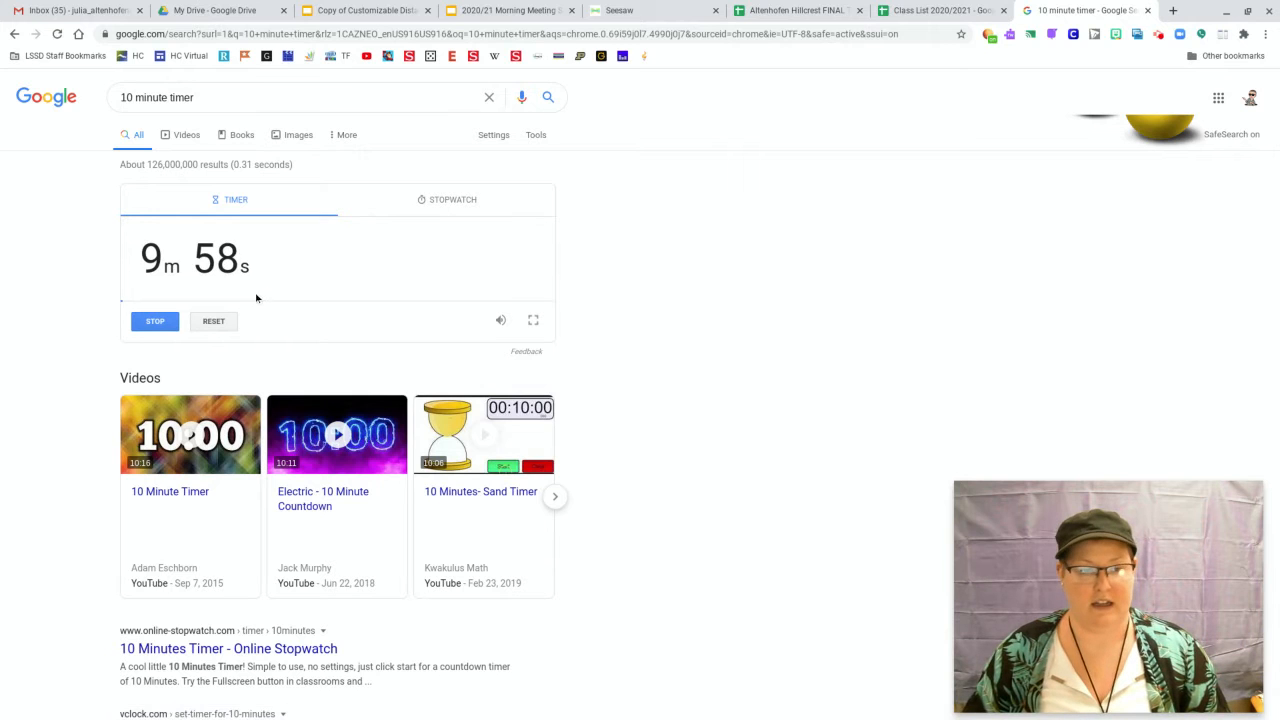
{"action": "mouse_move", "coordinate": [360, 356]}
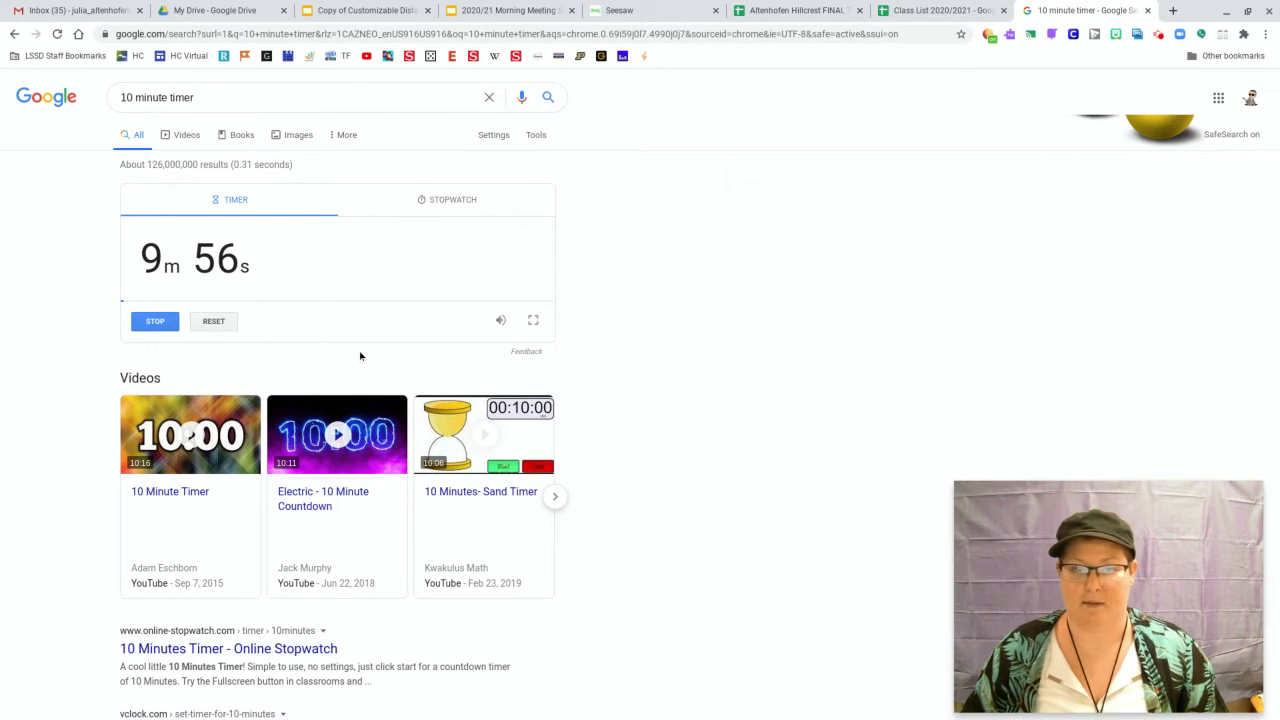